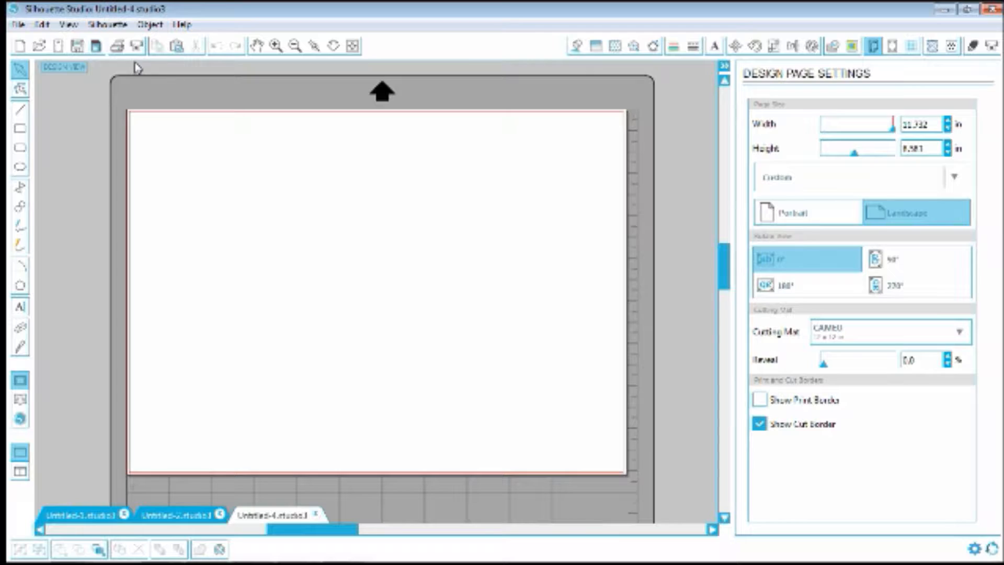
Step: Choose Open PixScan Images from the File menu to show the PixScan panel
click(17, 24)
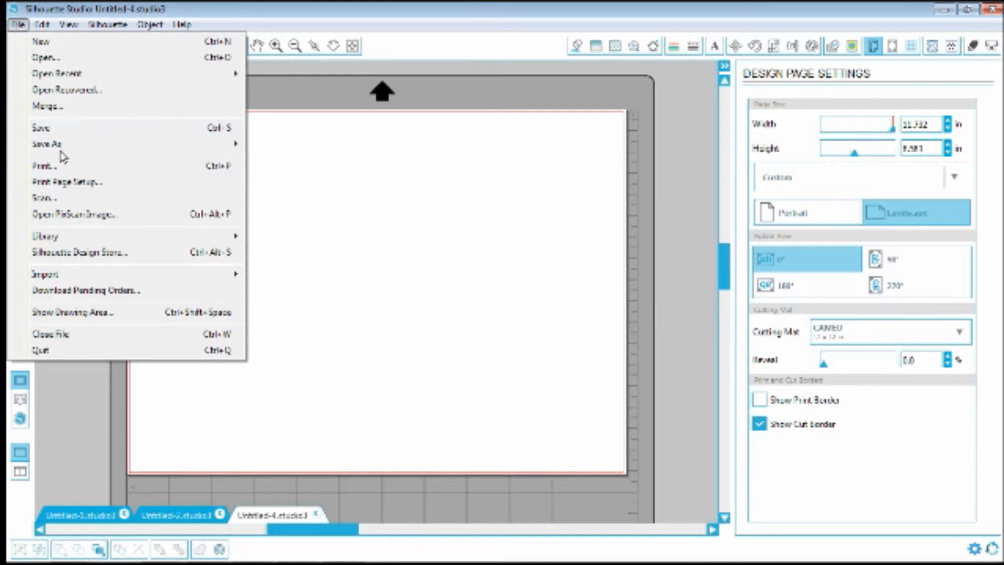
click(74, 213)
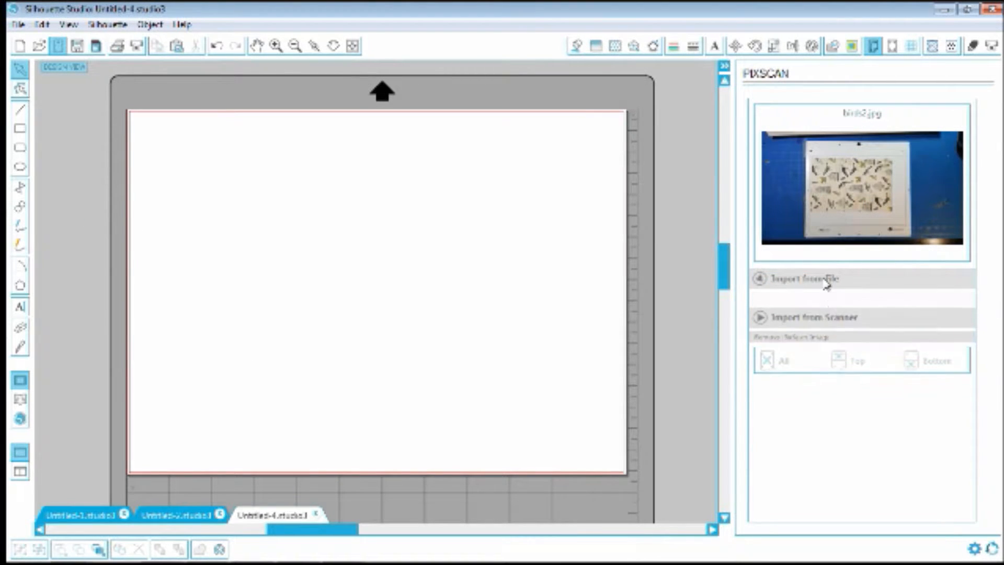
Step: Import the everyellowday stamped-images JPG via Import PixScan Image from File
click(802, 277)
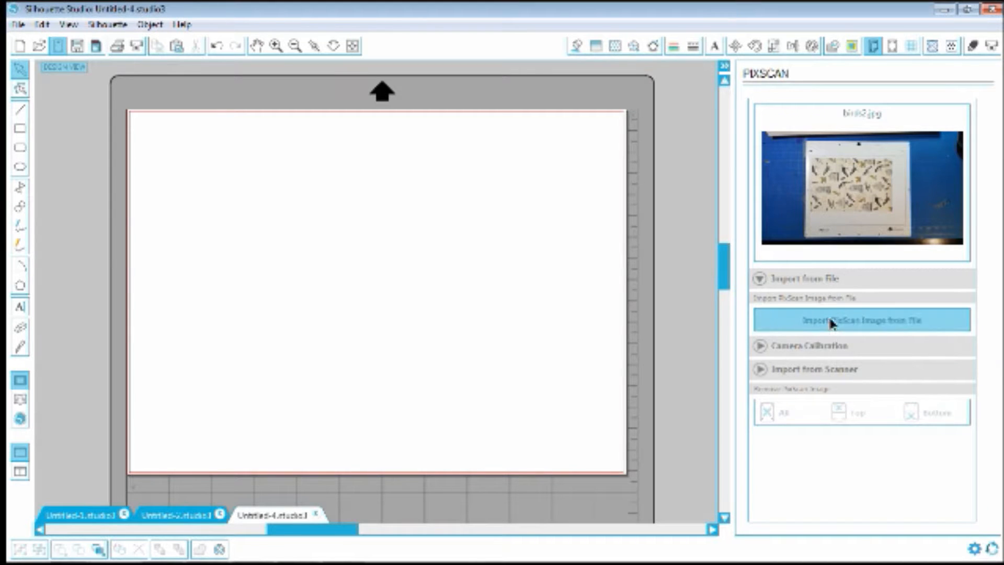
click(861, 319)
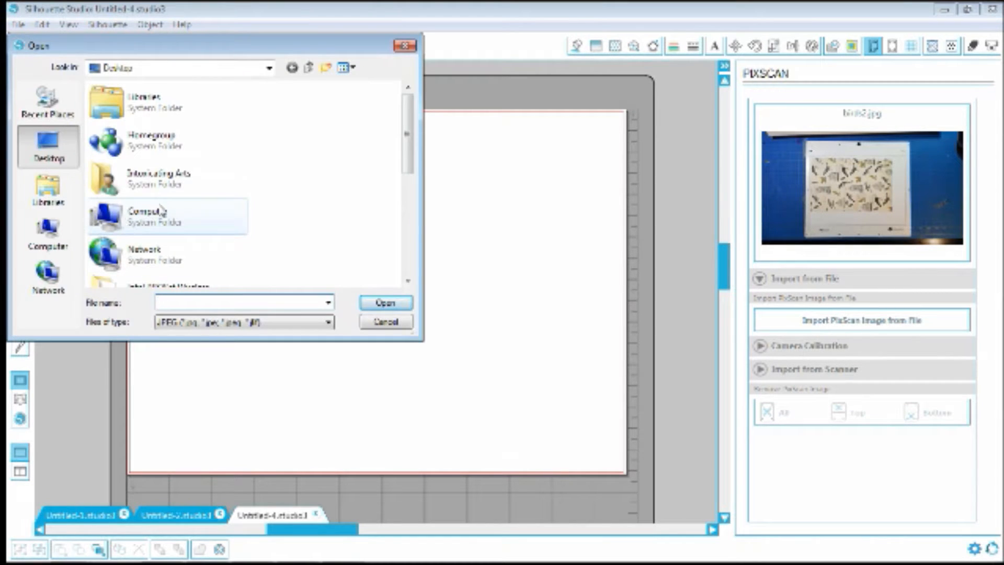
scroll(down, 3)
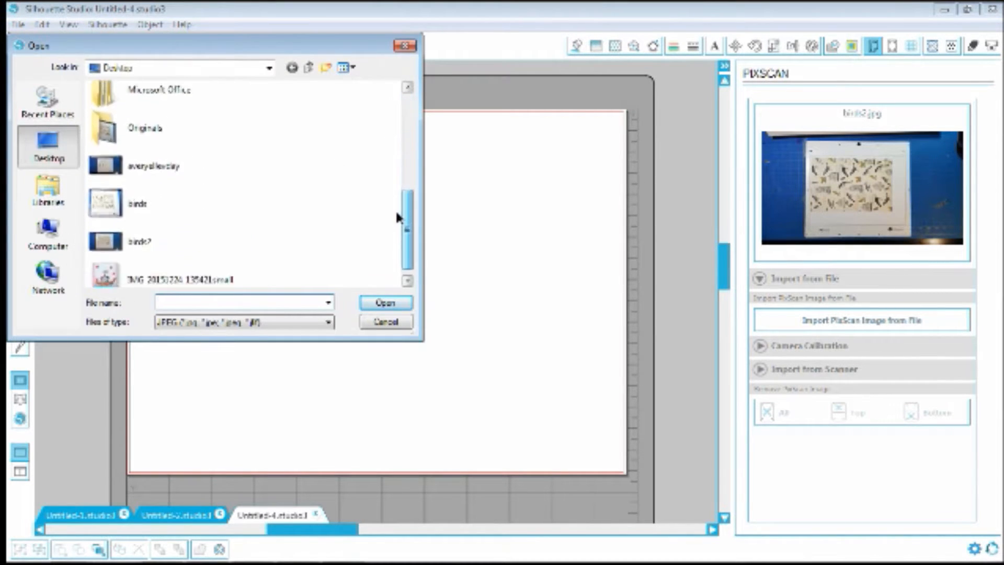
click(153, 154)
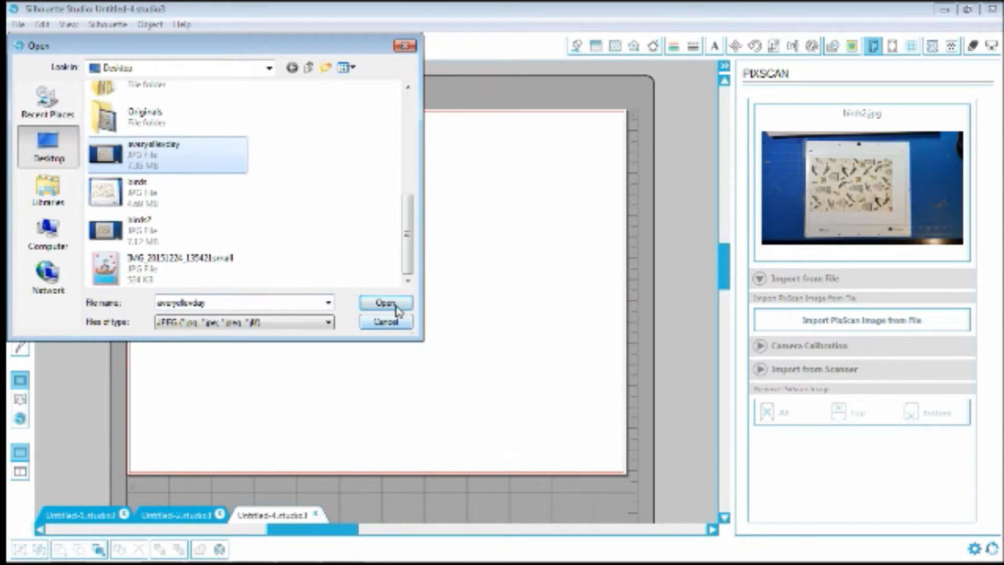
click(384, 302)
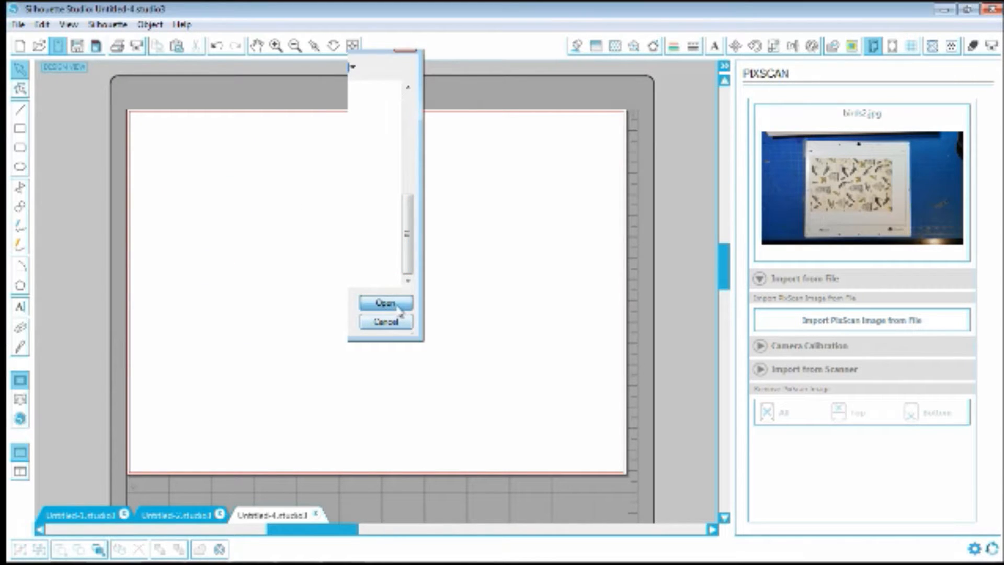
mouse_move(587, 301)
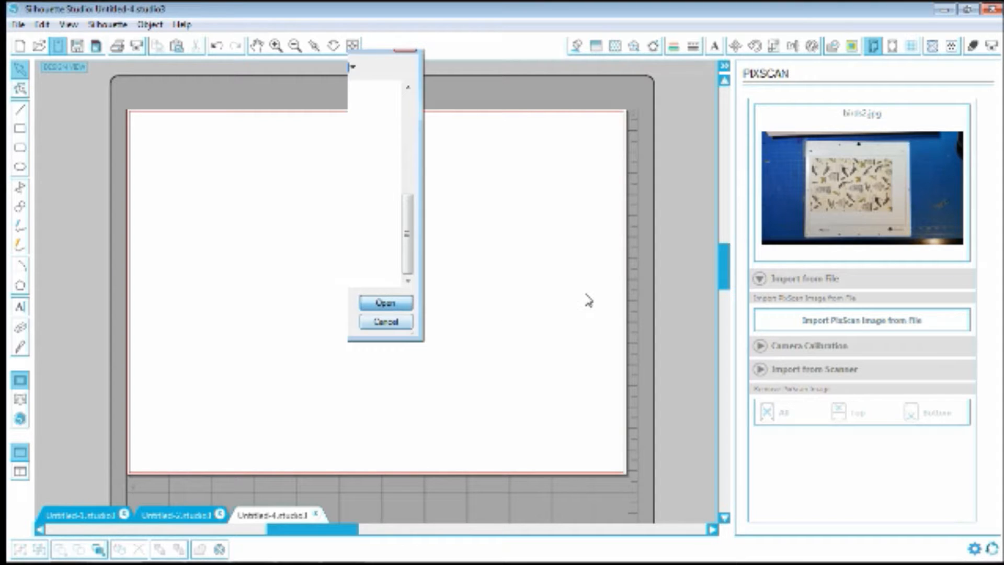
click(384, 302)
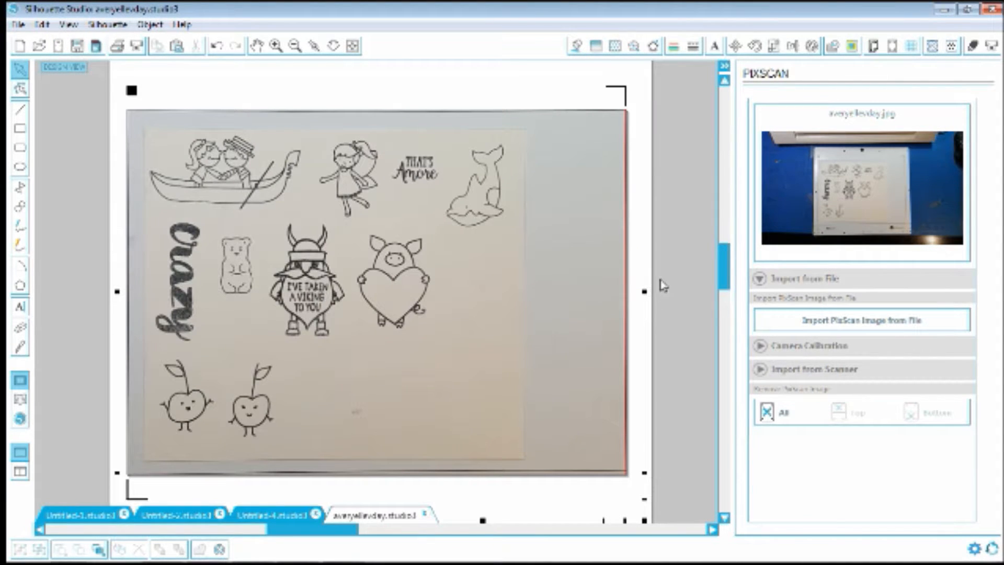
mouse_move(69, 24)
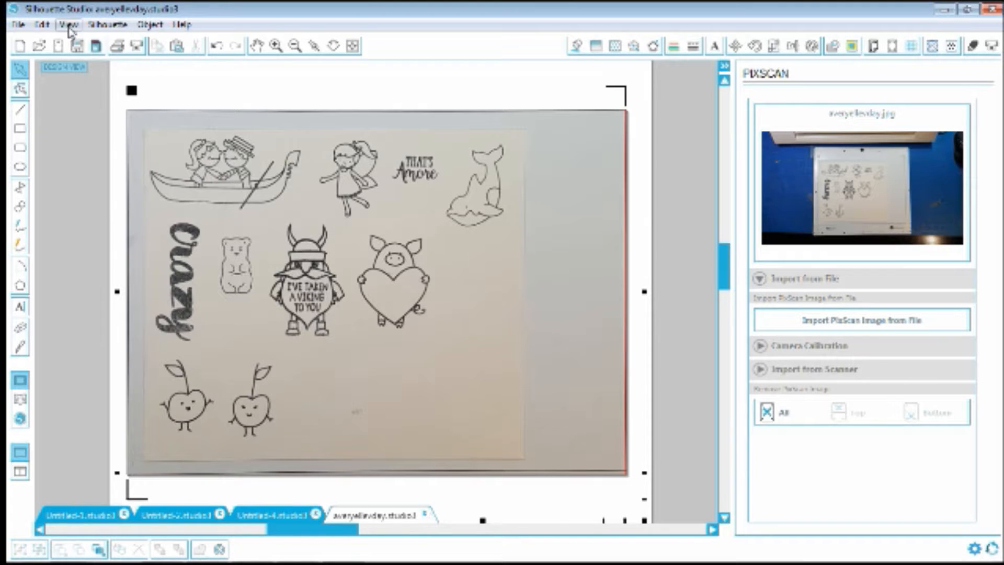
Step: Open the trace settings from the Object menu
click(150, 25)
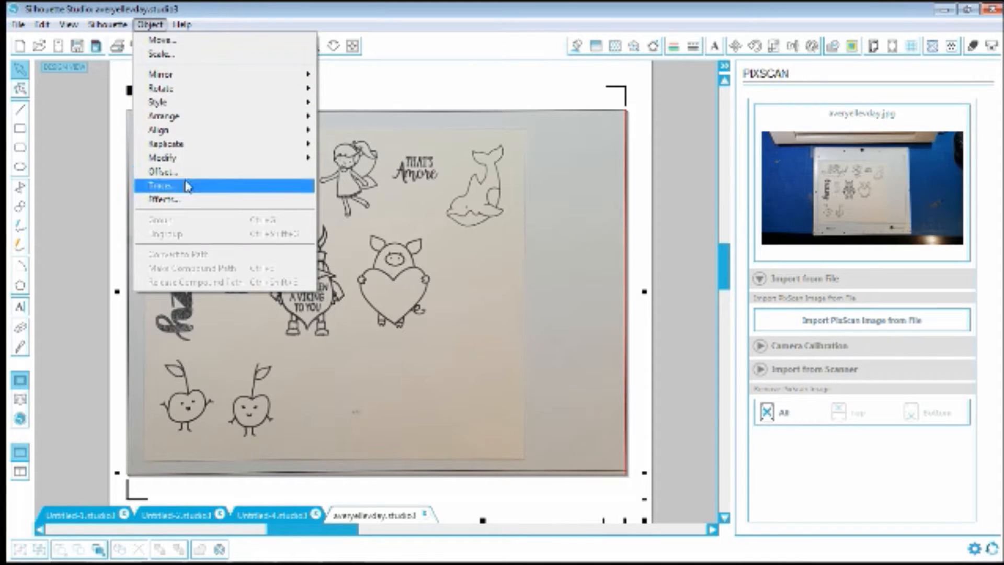
click(163, 186)
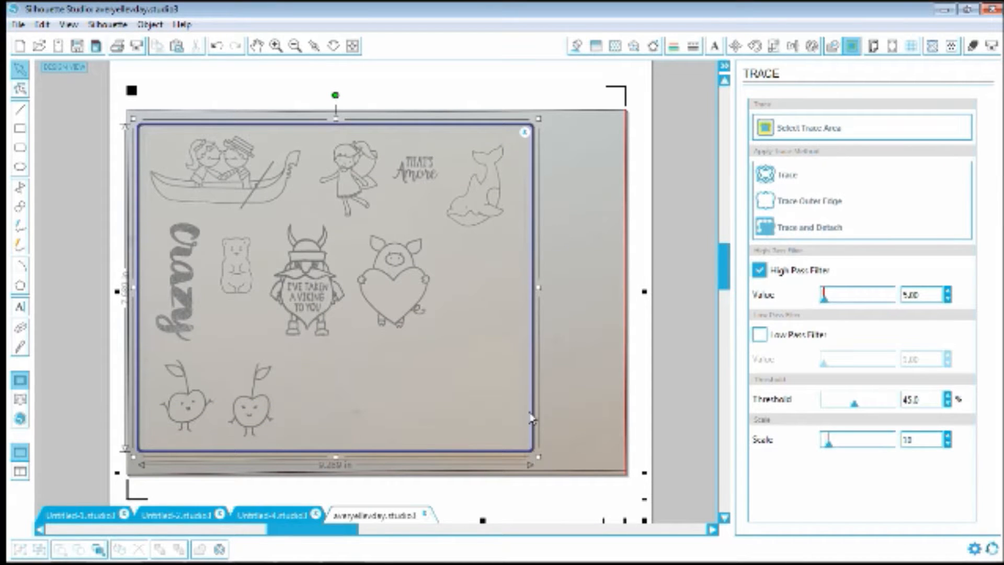
Step: Finish marking the trace area around all the stamped drawings
click(788, 174)
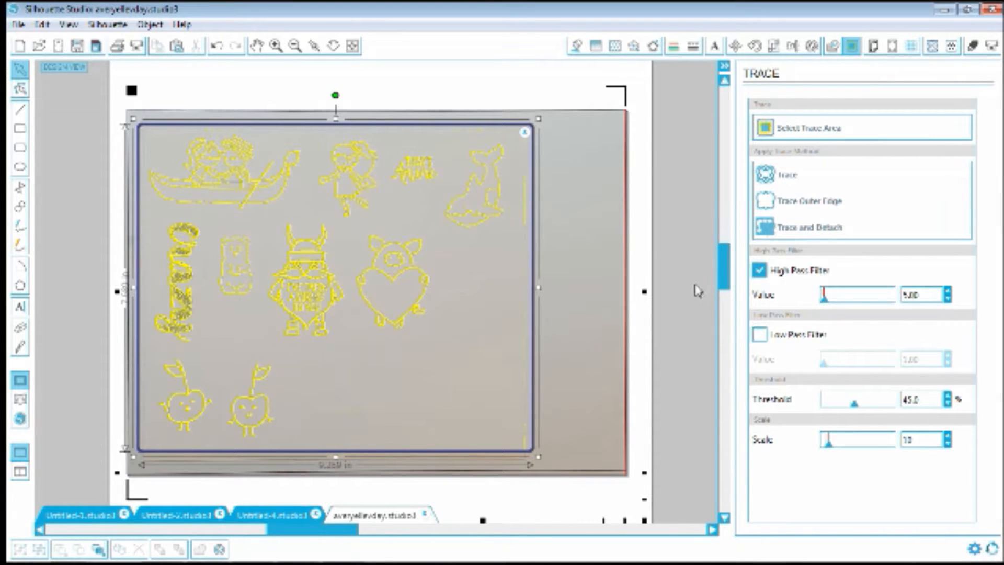
mouse_move(693, 243)
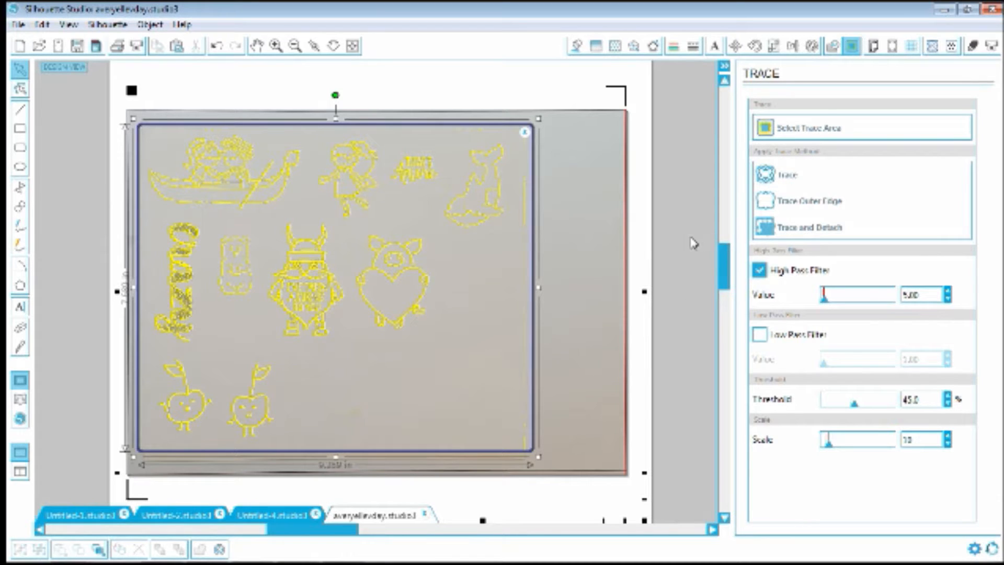
mouse_move(676, 218)
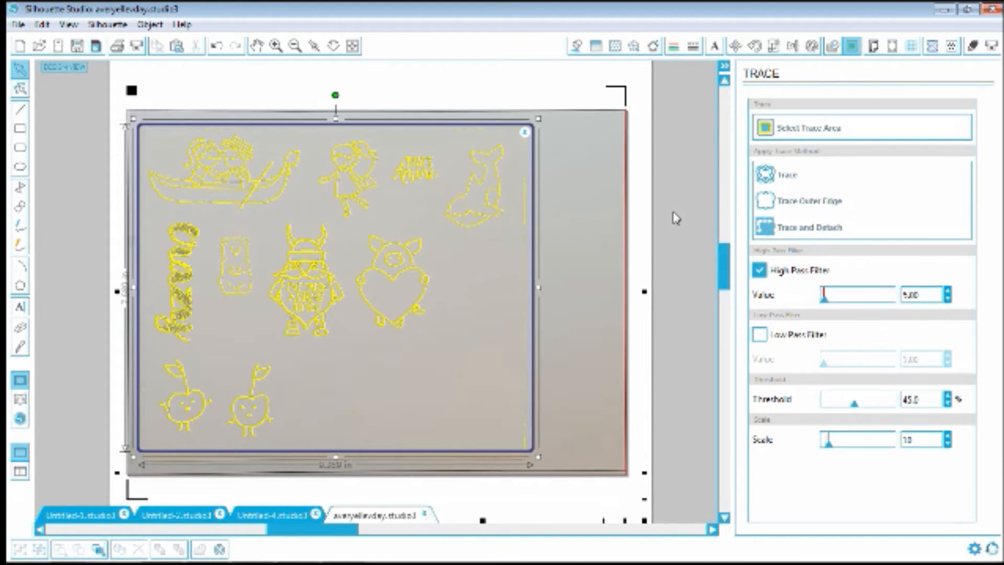
mouse_move(821, 208)
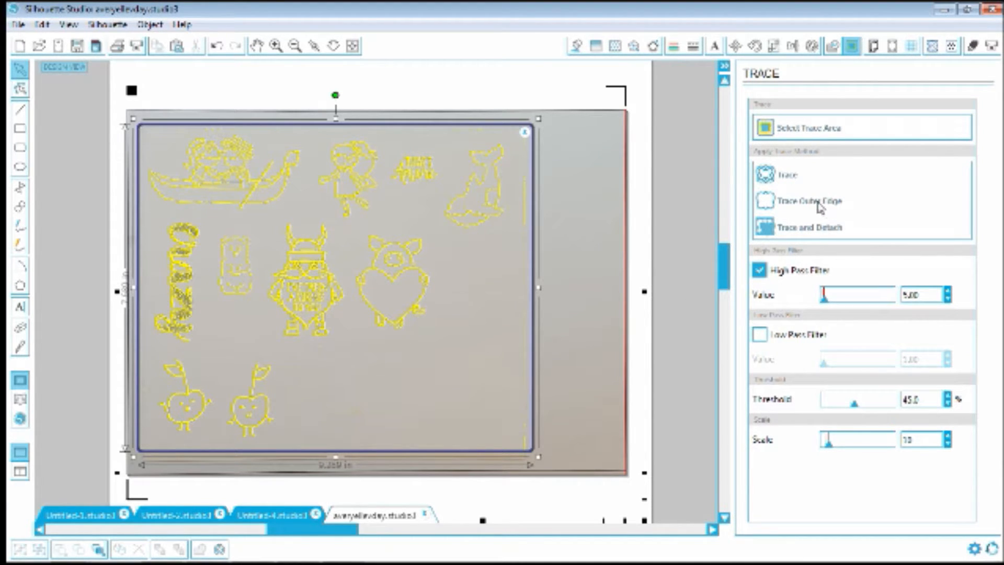
mouse_move(822, 209)
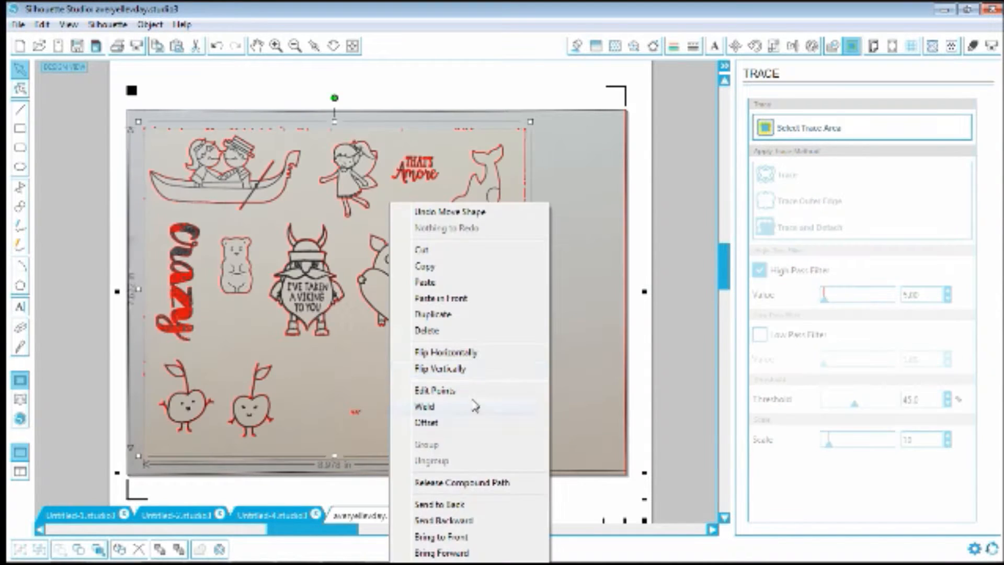
Step: Release the traced compound path into separate red outer-edge cut lines
click(424, 406)
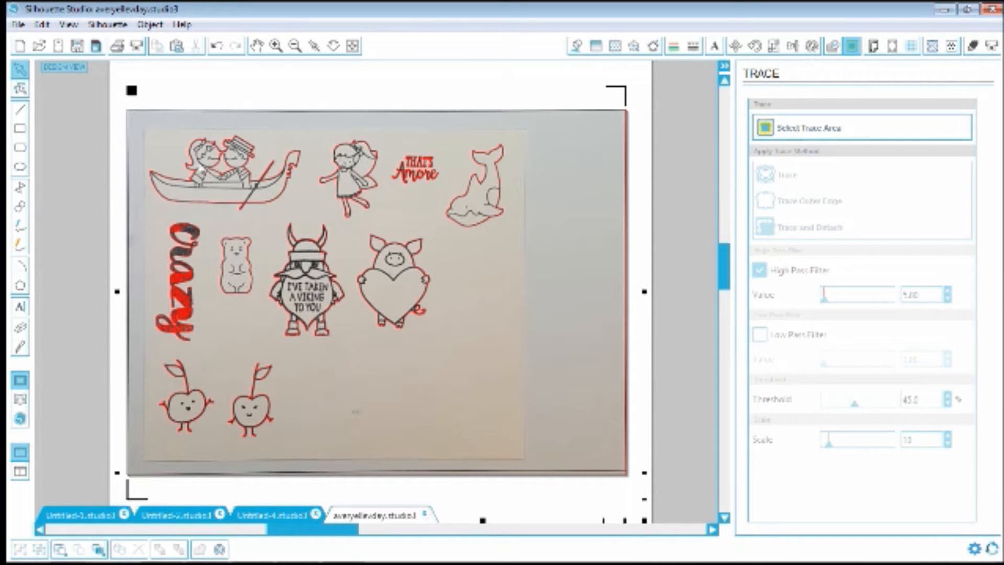
Step: Select the gondola couple's traced outline
click(220, 173)
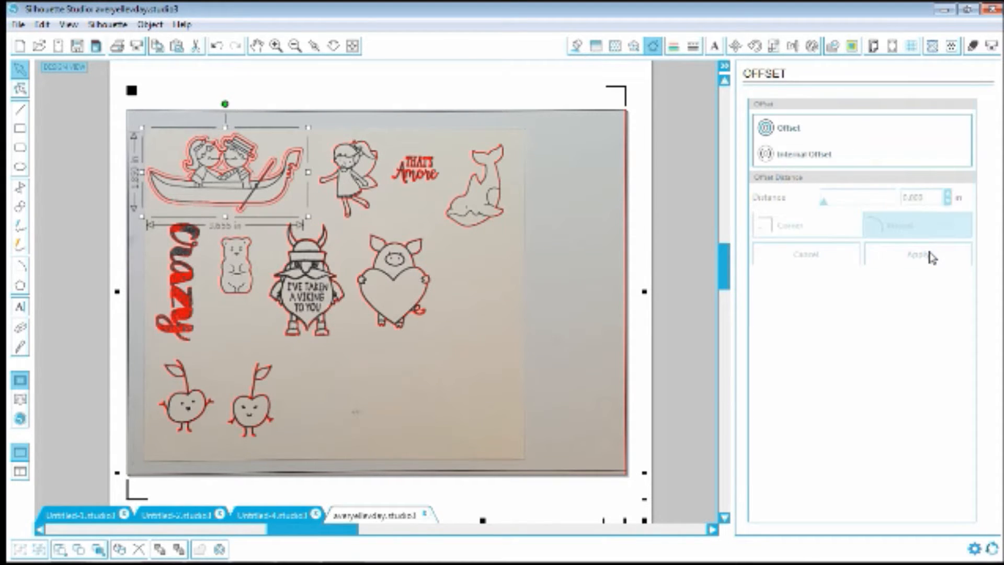
mouse_move(344, 191)
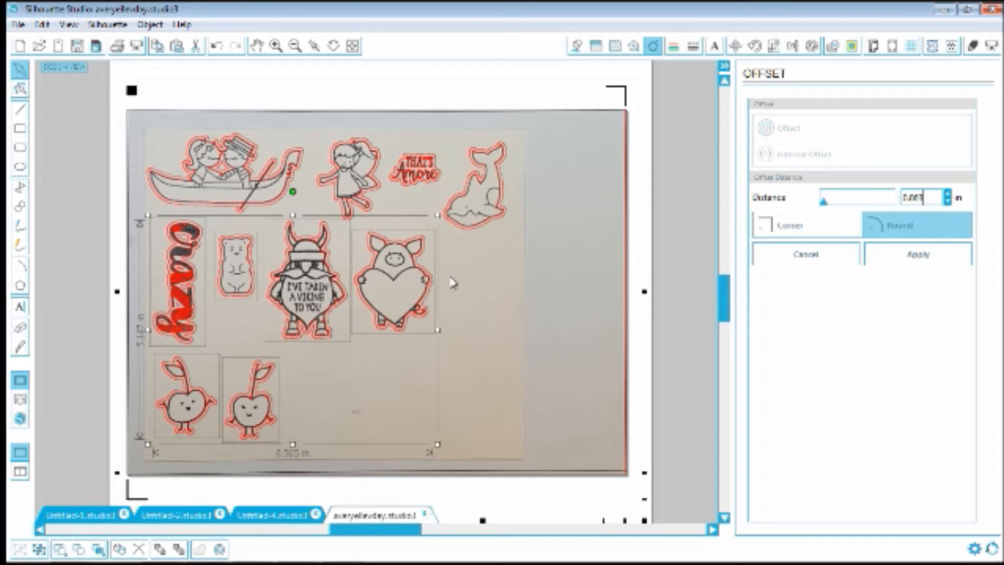
Step: Apply the rounded offset to the remaining images, then check the offset lines and zoom out
click(544, 440)
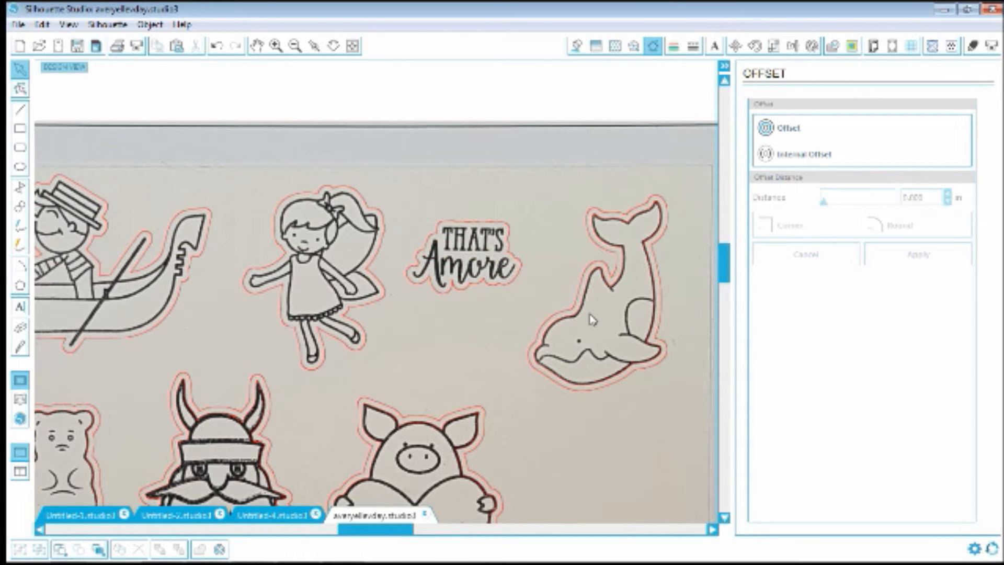
scroll(down, 3)
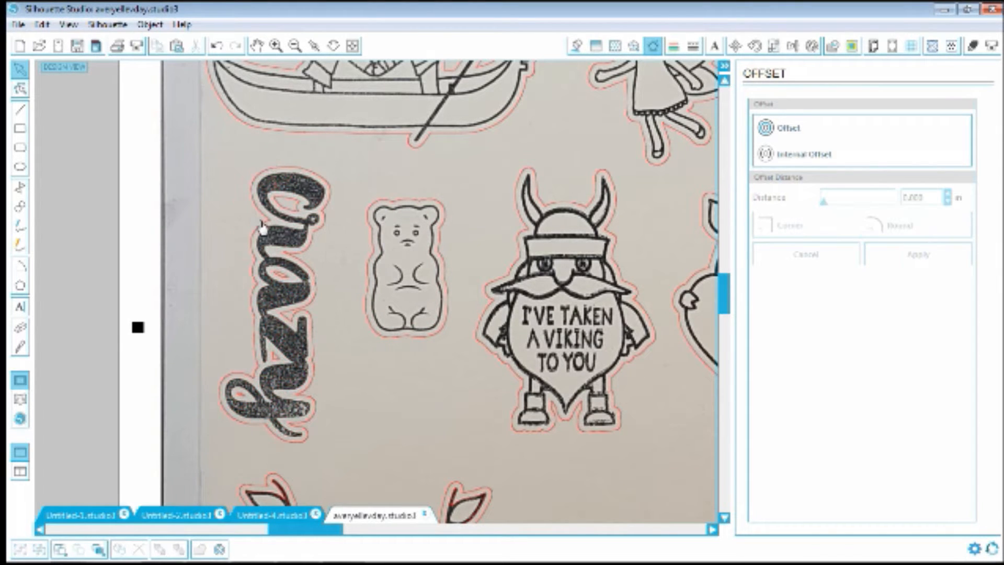
scroll(down, 3)
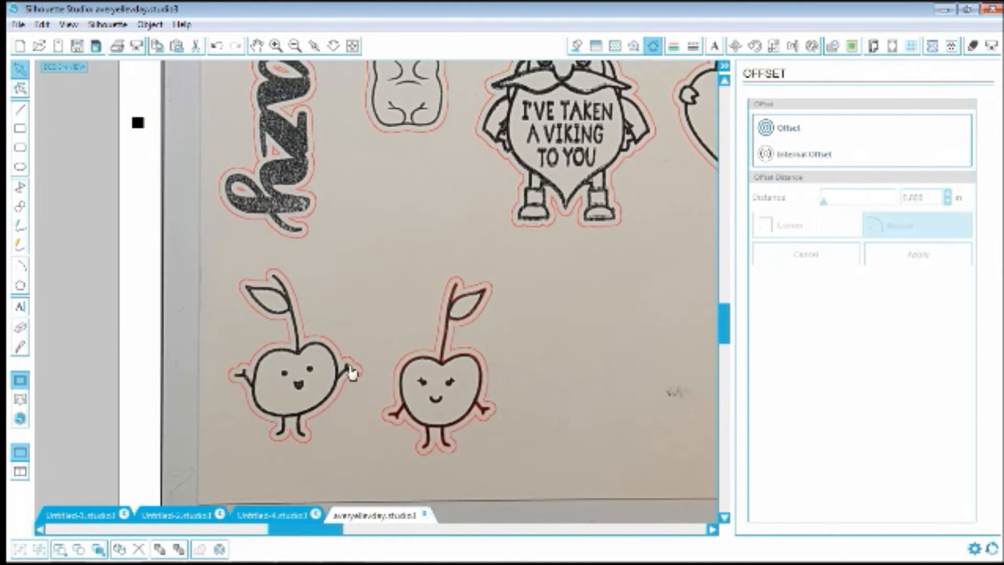
click(293, 46)
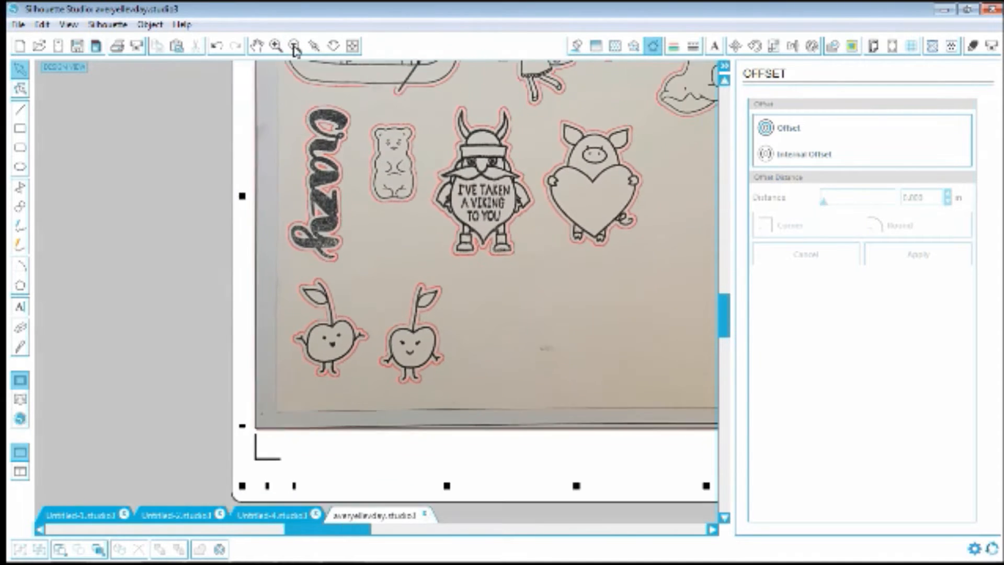